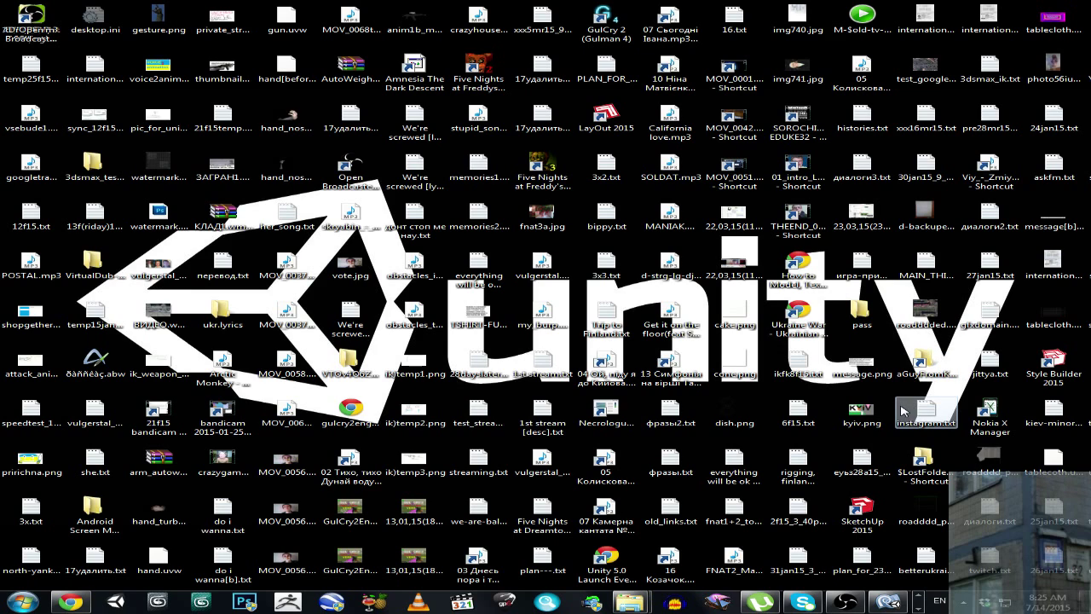
mouse_move(899, 405)
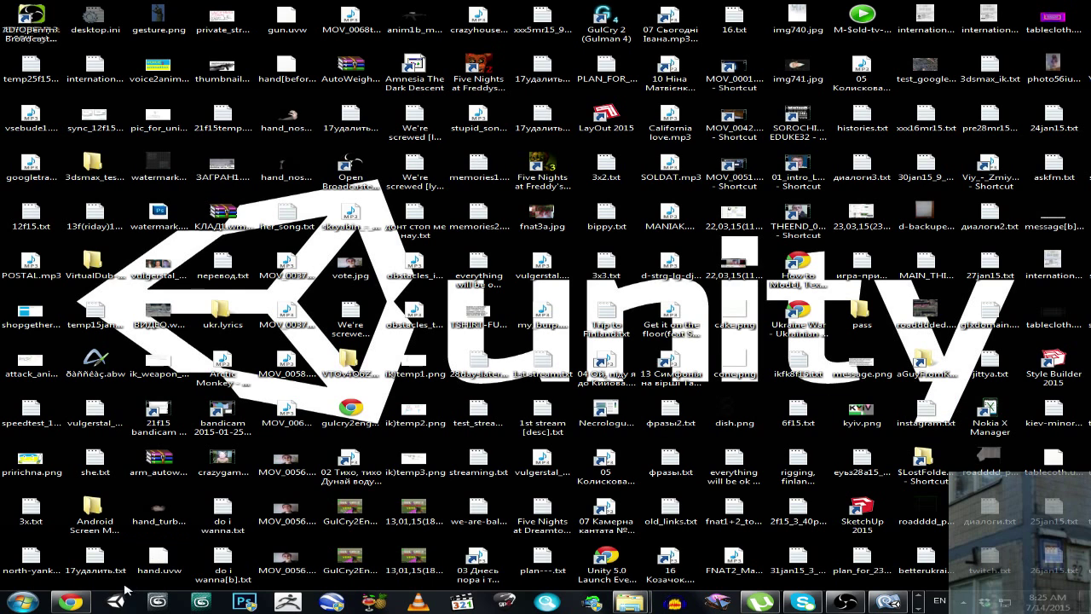
Look through the File menu for the Open Project command.
left_click(116, 599)
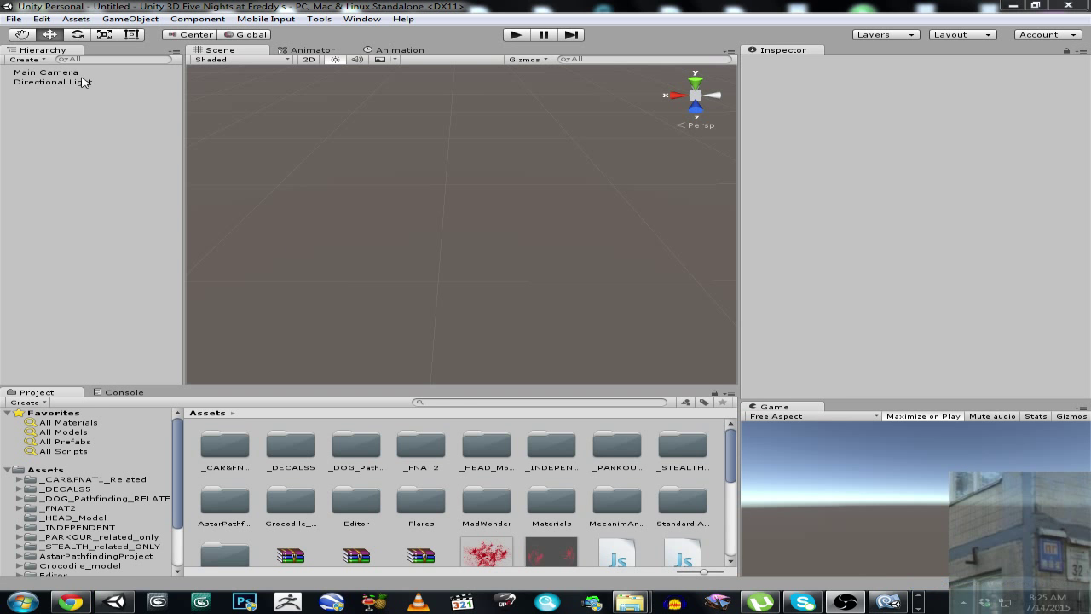
left_click(12, 17)
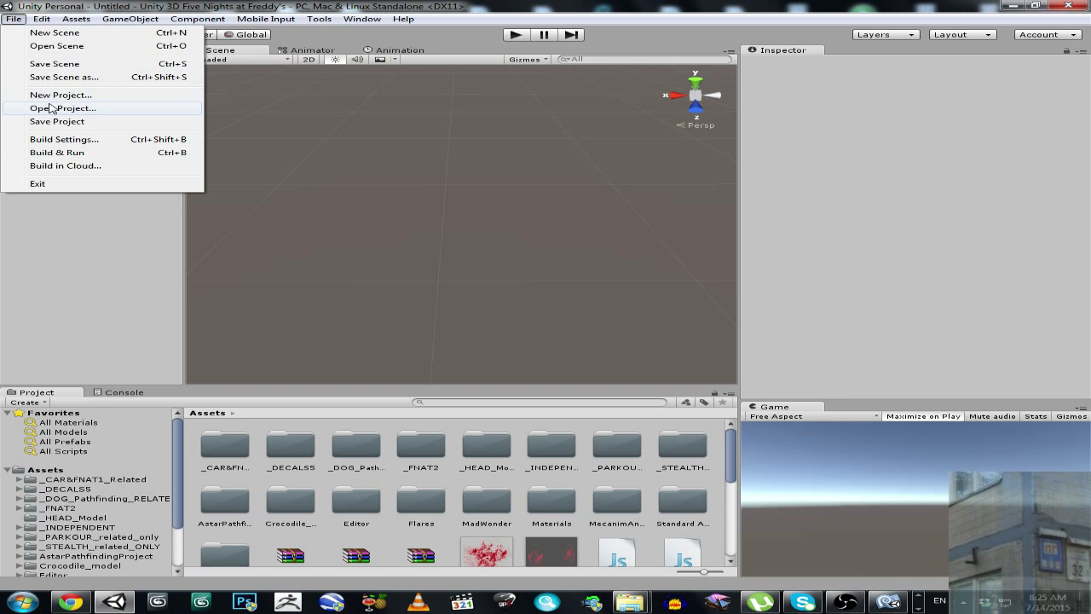
mouse_move(157, 113)
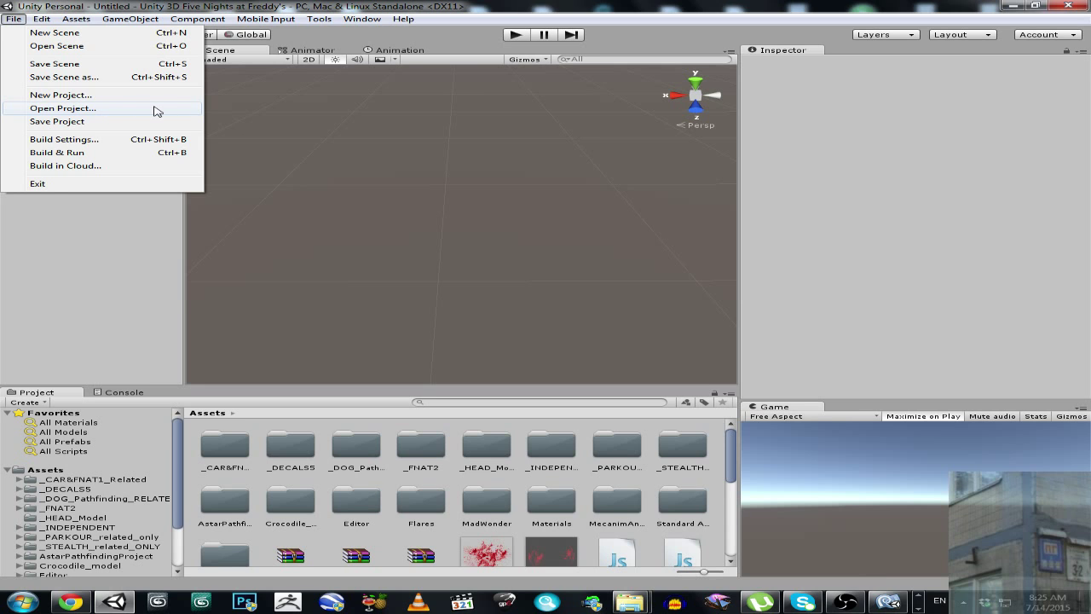
mouse_move(148, 242)
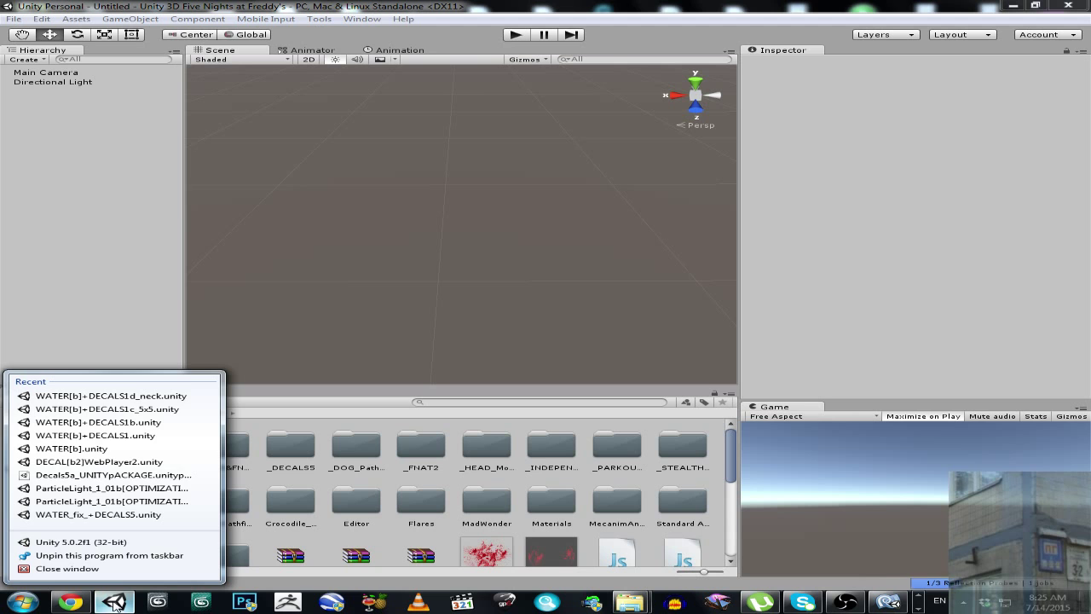
mouse_move(76, 542)
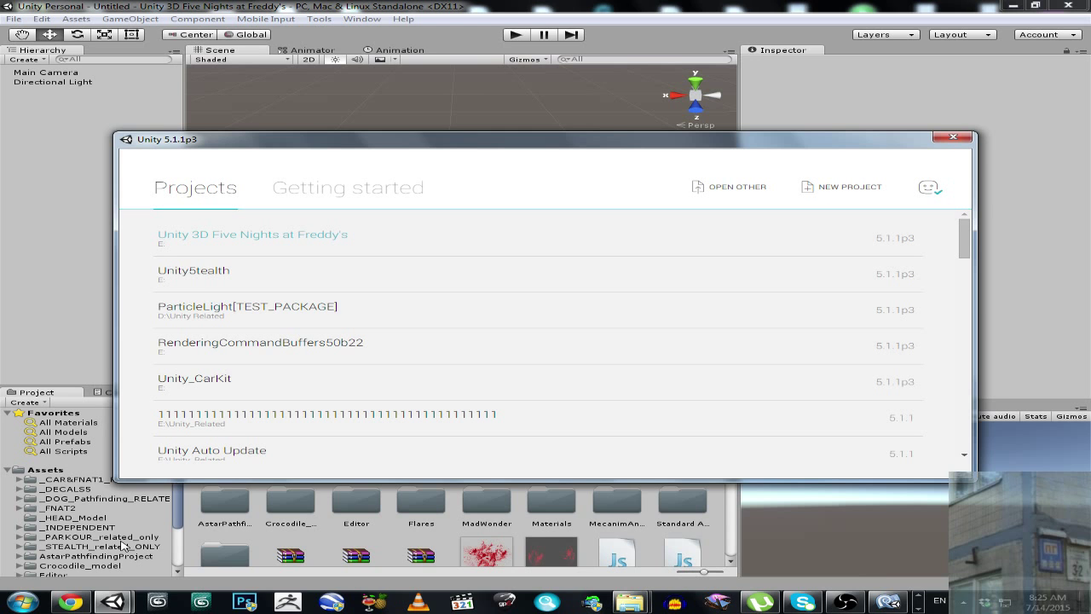
mouse_move(205, 278)
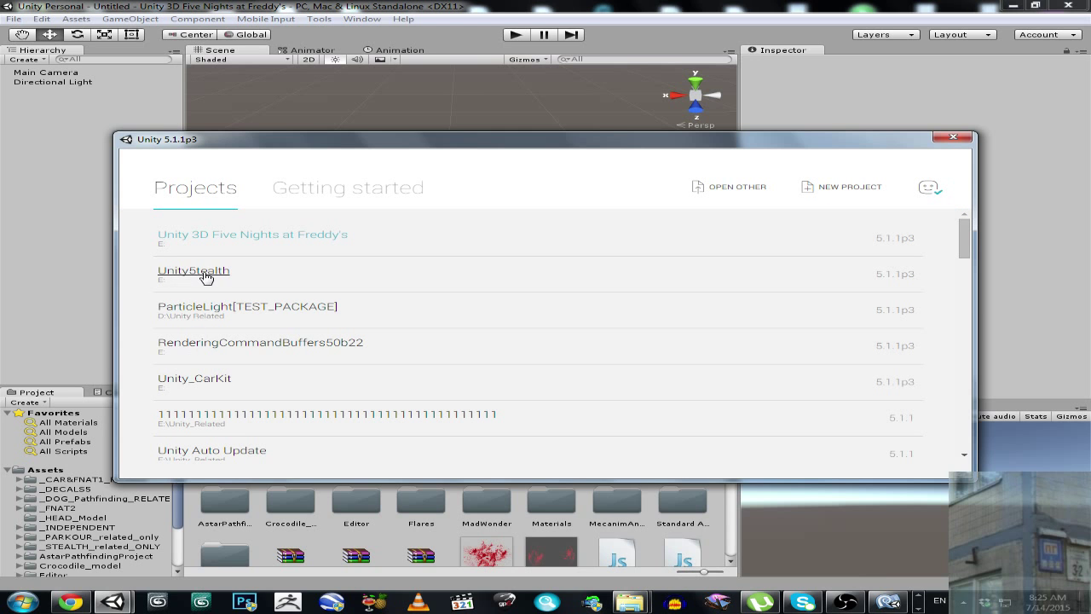